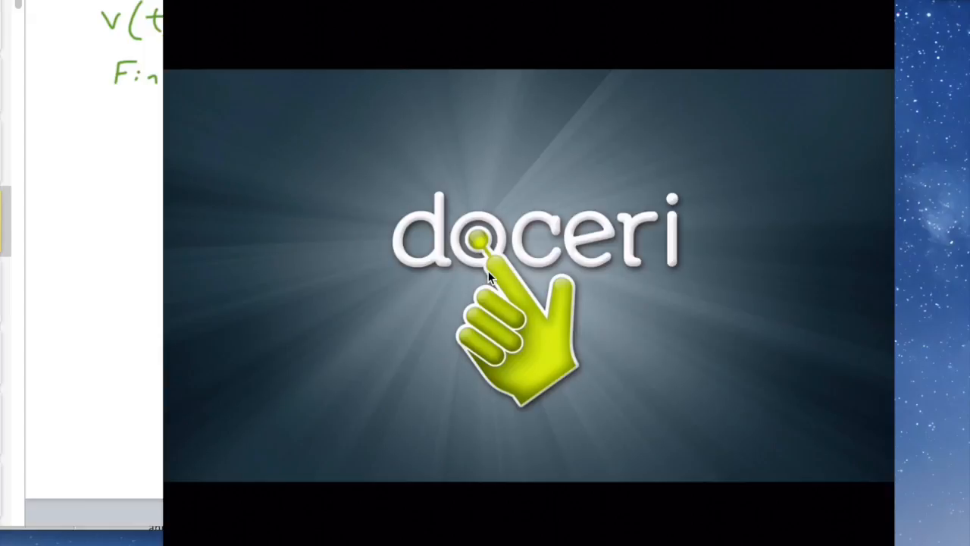
Start playback of the recorded accumulation lesson past the Doceri splash screen
click(547, 104)
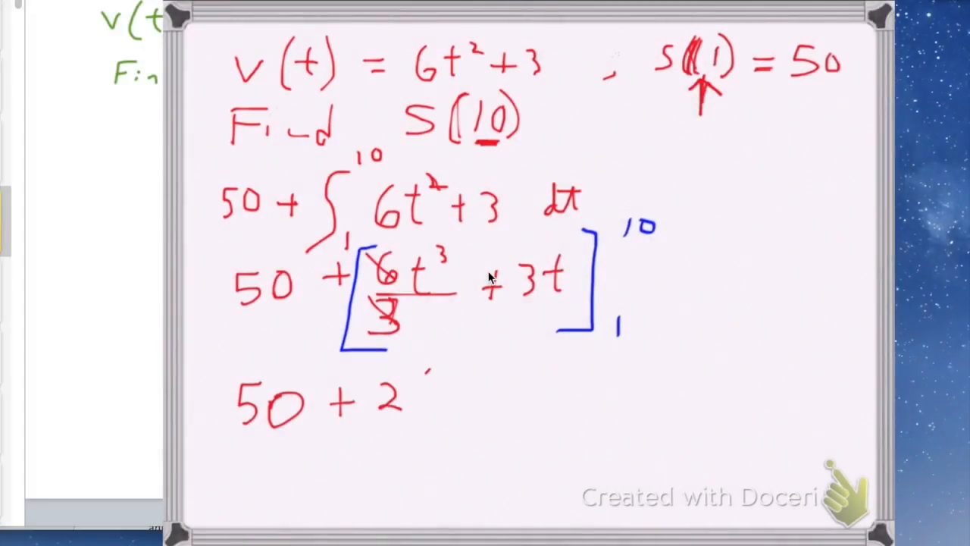
Write s(10) as 50 plus the integral of 6t²+3 from 1 to 10 with its antiderivative
text((10)
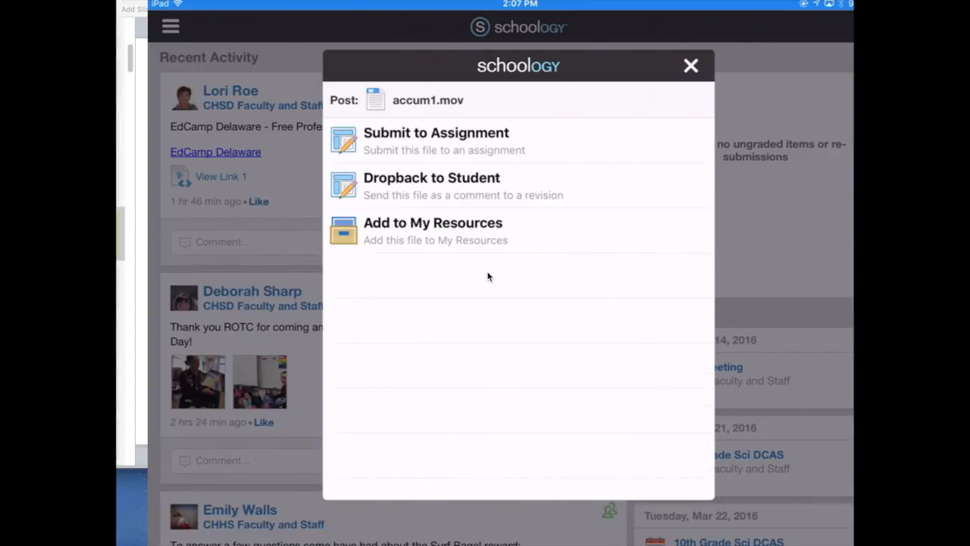
Submit accum1.mov to Assignment # 3.14159, reaching the Upload Submission confirmation
click(437, 139)
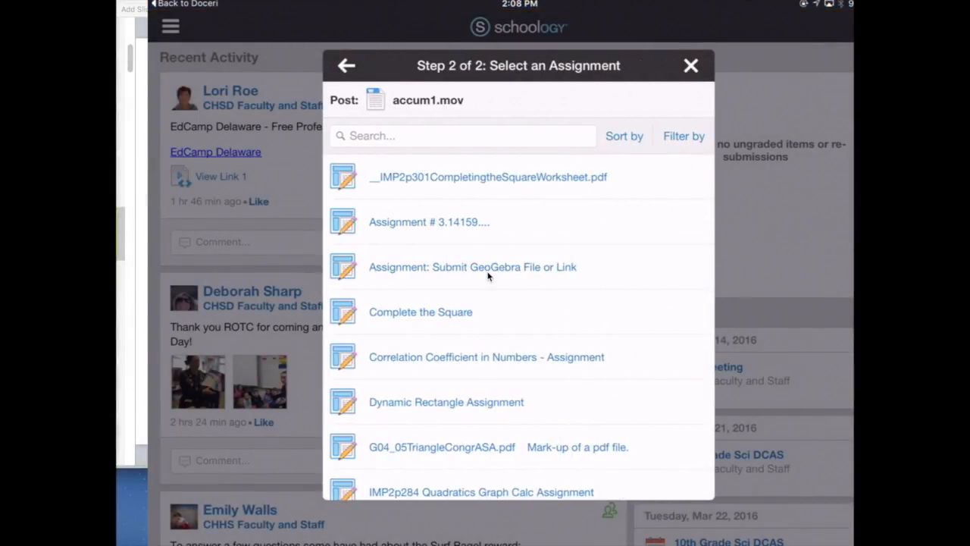
click(428, 221)
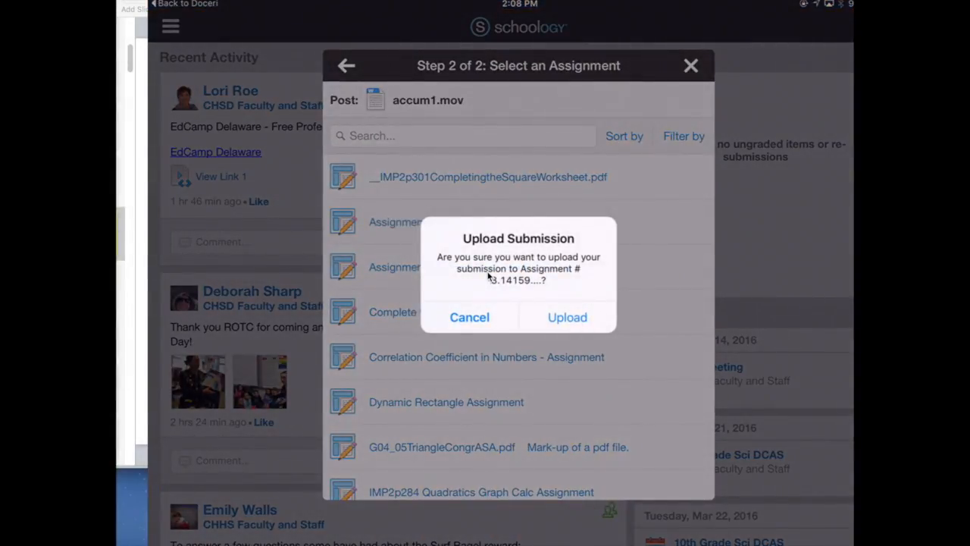